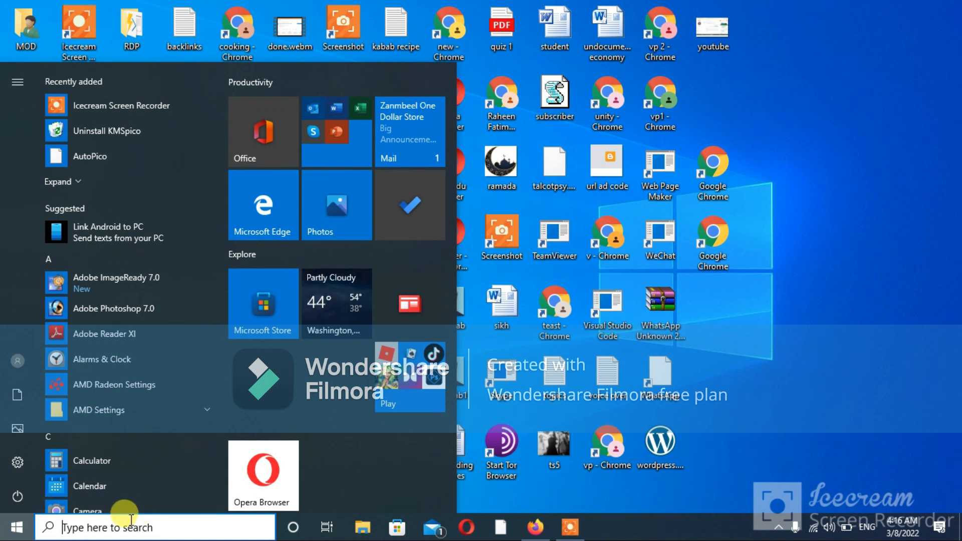
- Search the Start menu for Microsoft Word 2010 so it shows as best match
left_click(153, 527)
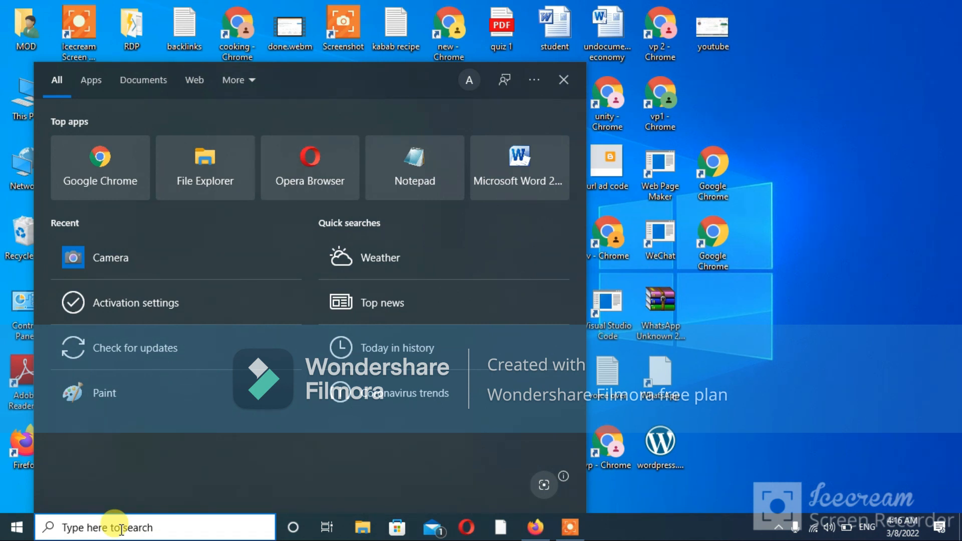
type("microsoft Edge")
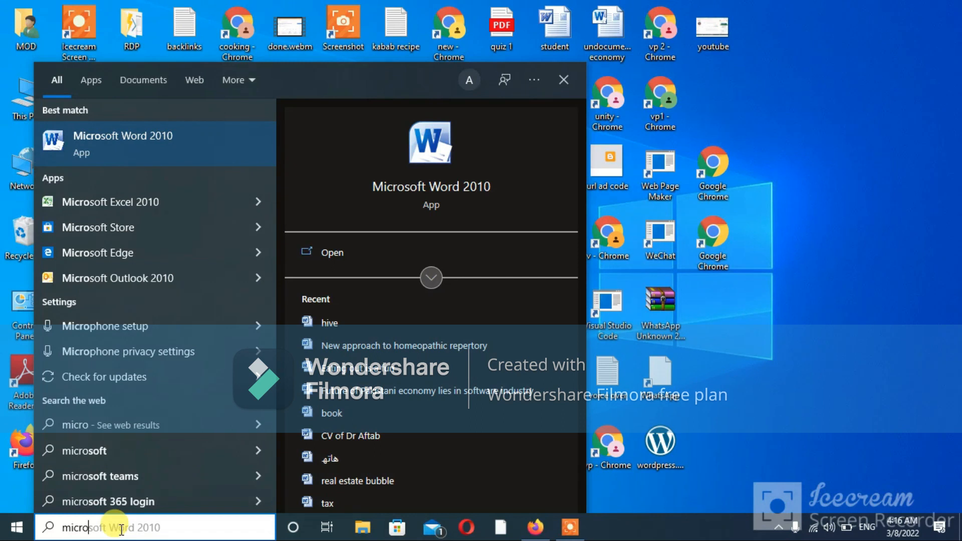
mouse_move(116, 278)
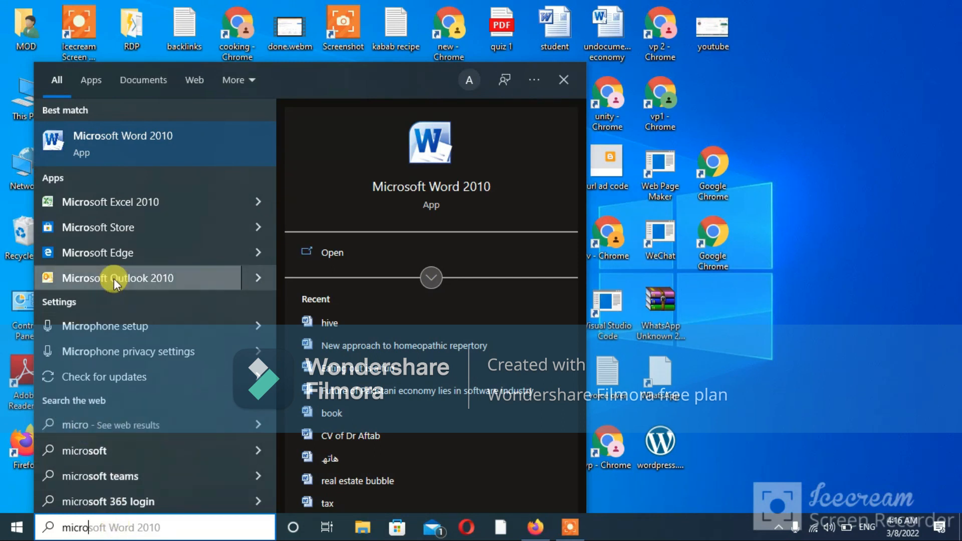
mouse_move(127, 202)
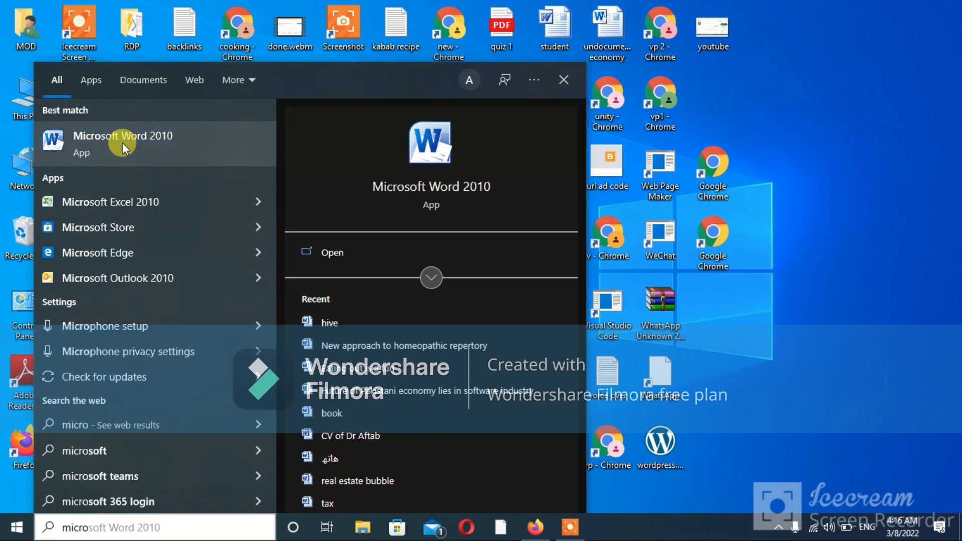
- Launch Microsoft Word 2010 from the search results, opening blank Document1
left_click(123, 142)
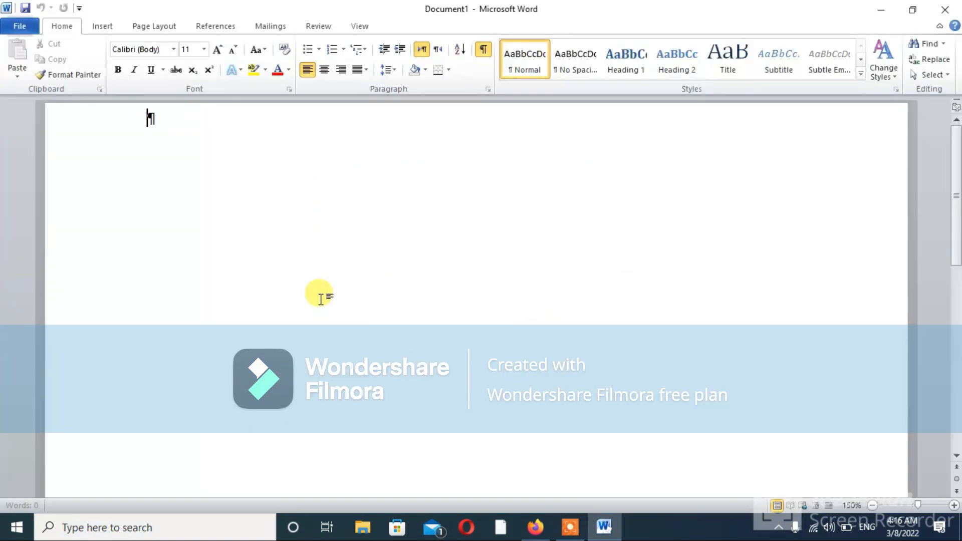
mouse_move(316, 136)
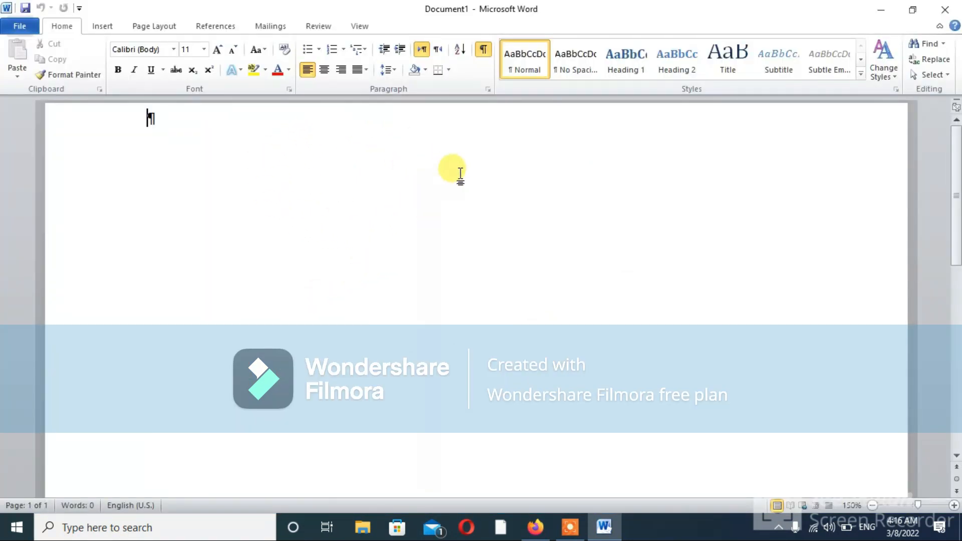
mouse_move(550, 209)
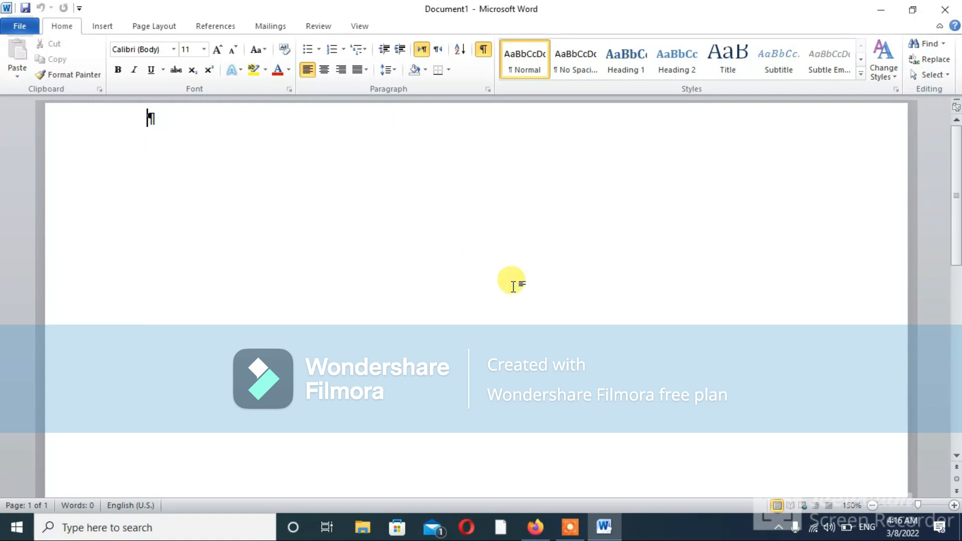
mouse_move(310, 217)
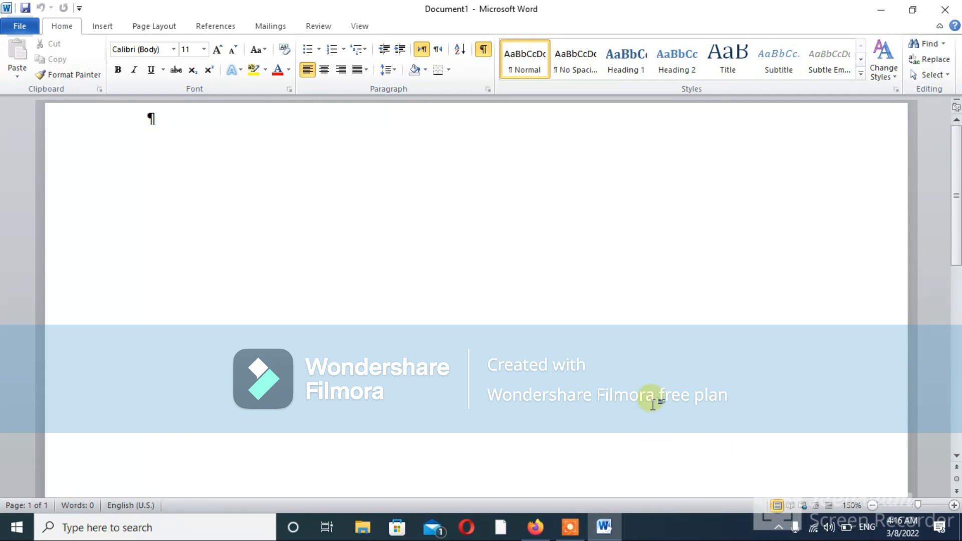
mouse_move(3, 117)
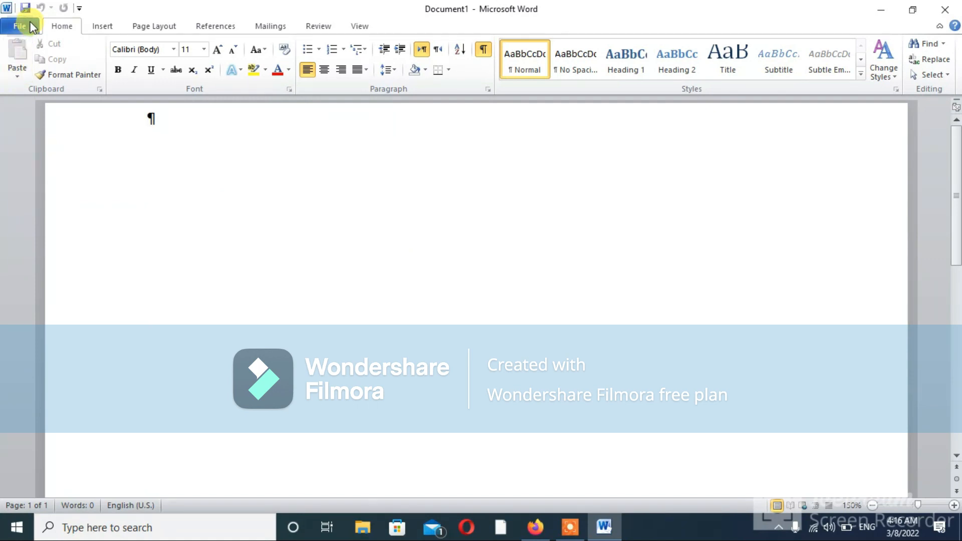
- Show Word's Backstage view listing recent documents and recent places
left_click(19, 26)
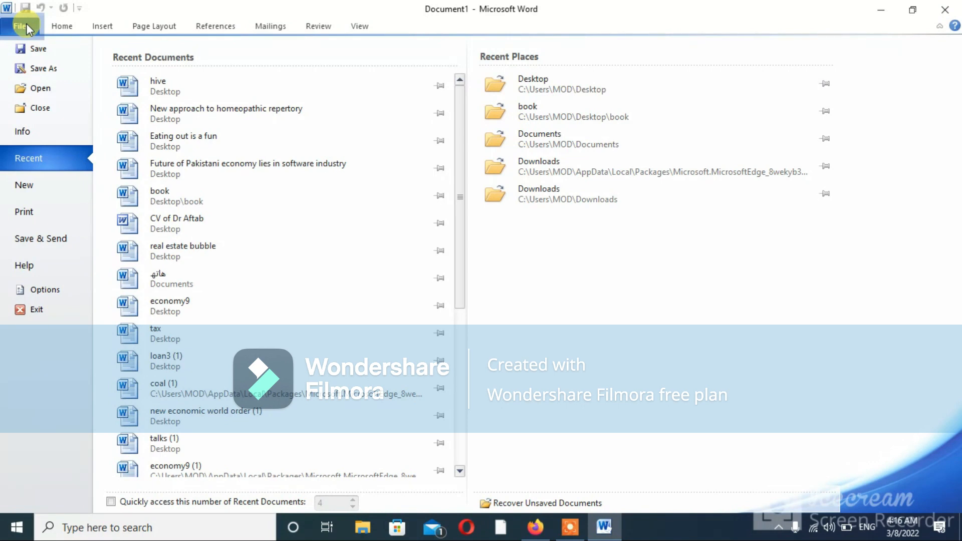
mouse_move(43, 136)
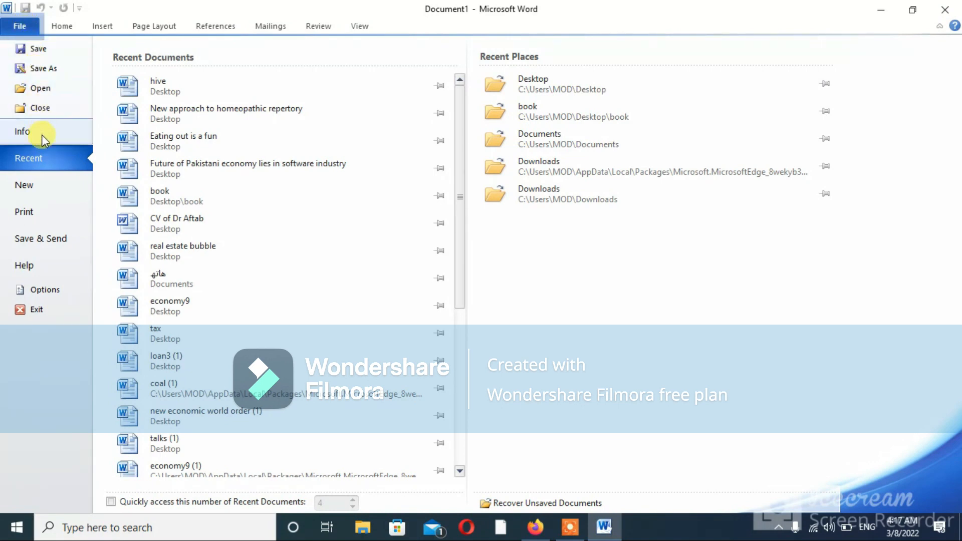
mouse_move(48, 240)
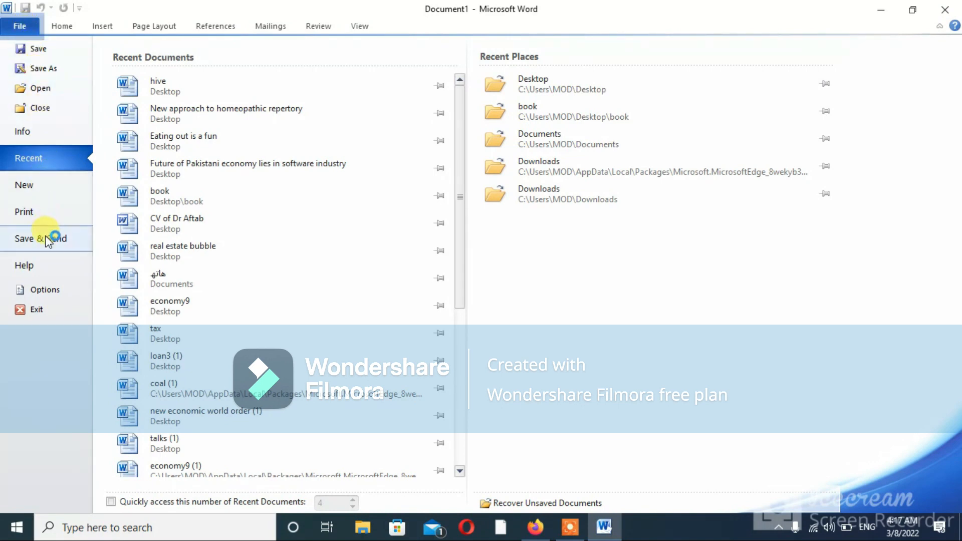
mouse_move(42, 68)
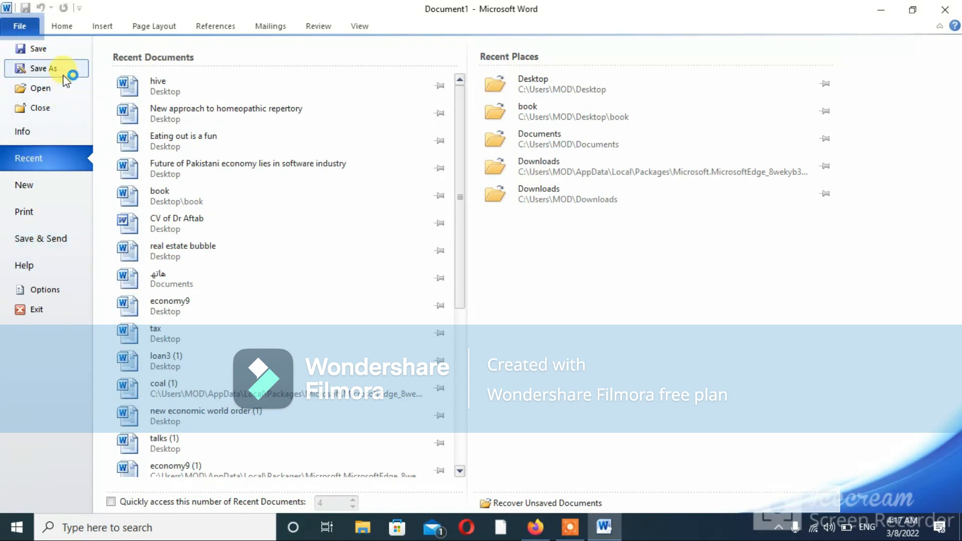
mouse_move(58, 88)
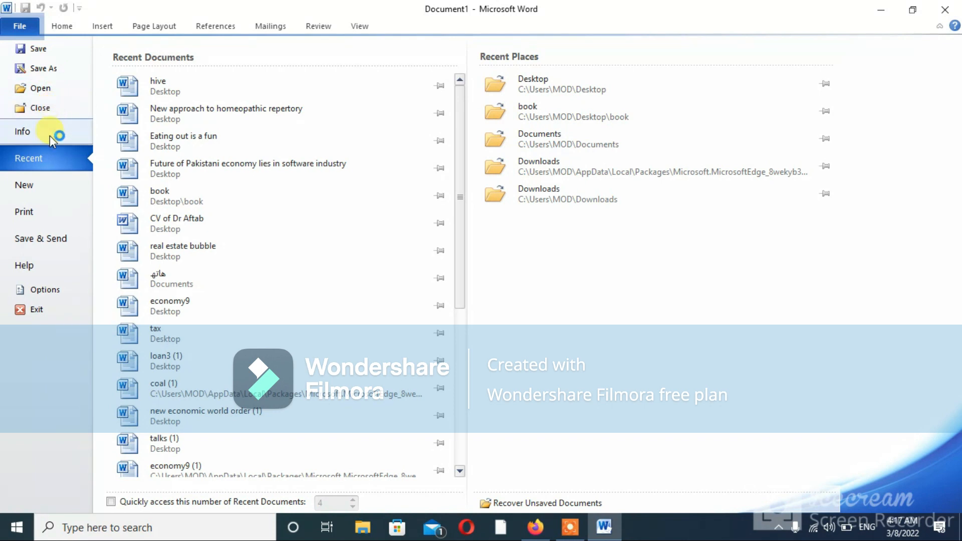
mouse_move(40, 238)
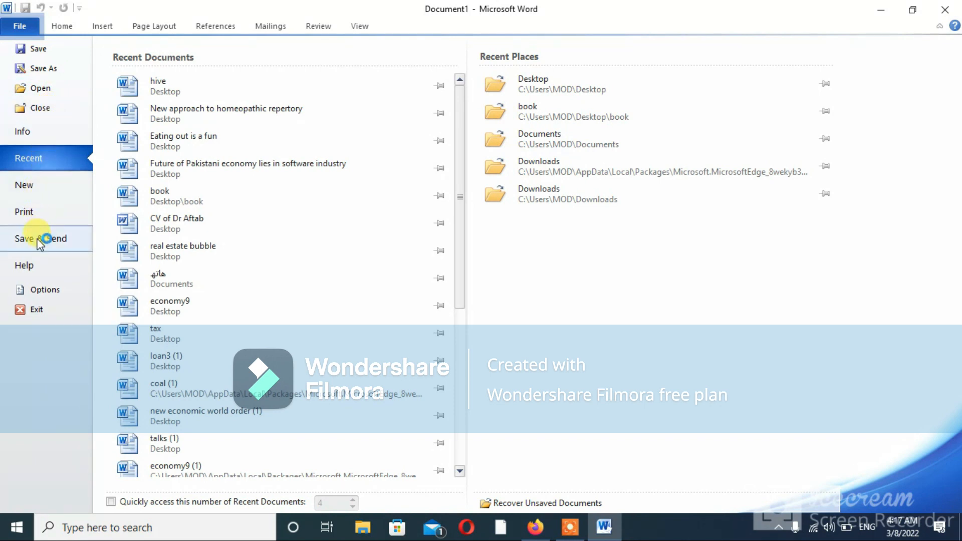
mouse_move(44, 289)
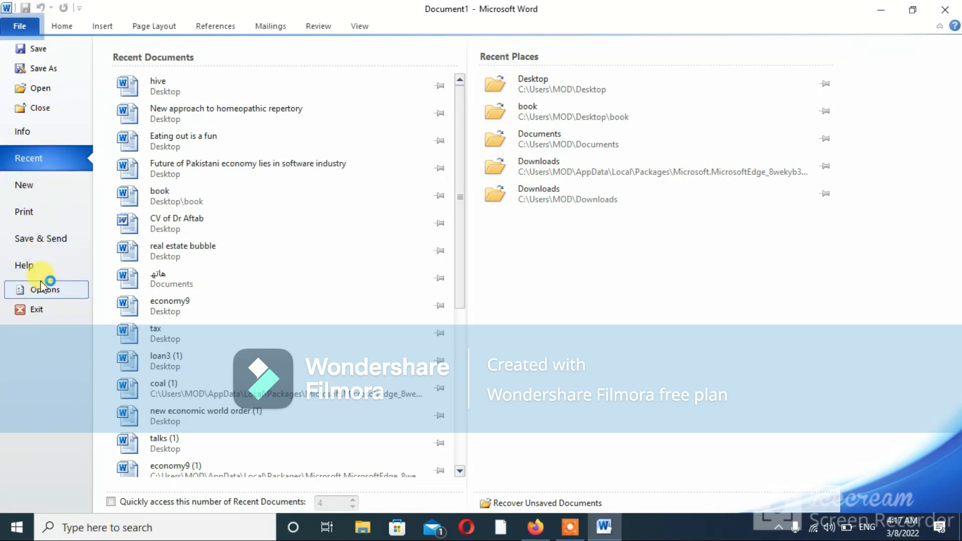
mouse_move(43, 288)
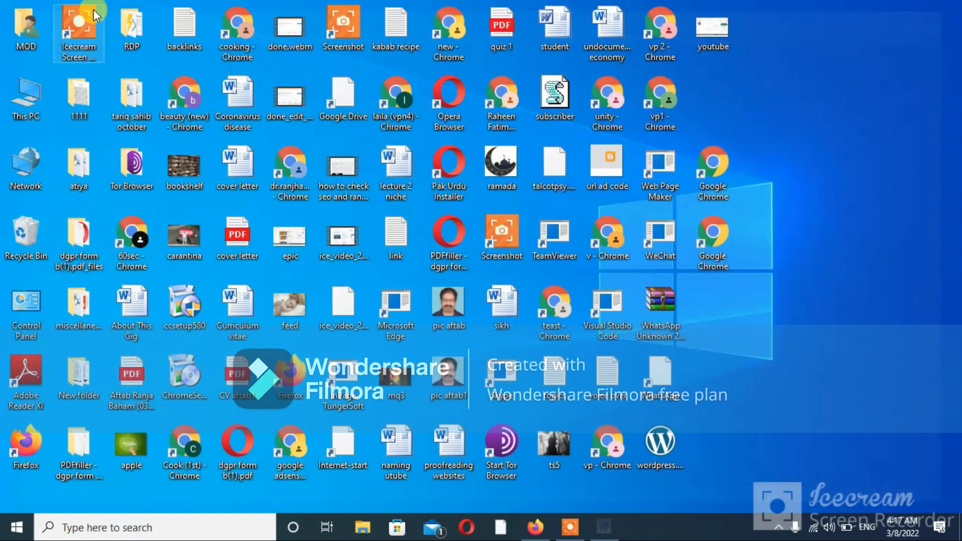
mouse_move(5, 488)
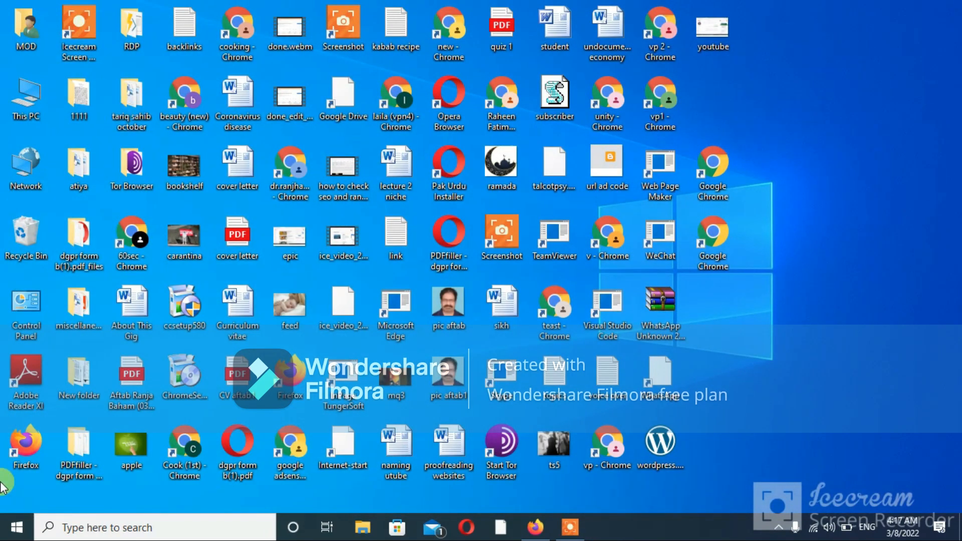
- Relaunch Microsoft Word 2010 from the Start menu's recent apps
left_click(15, 528)
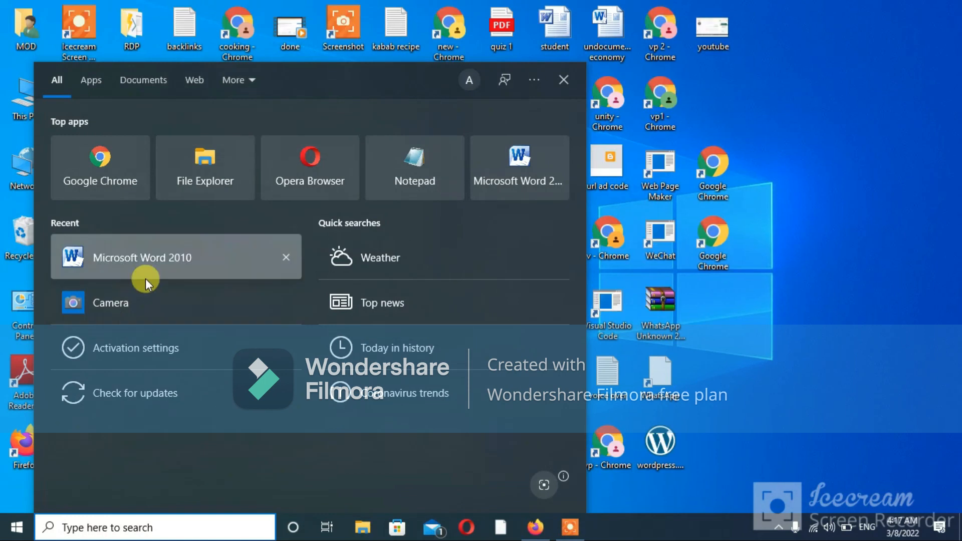
left_click(143, 257)
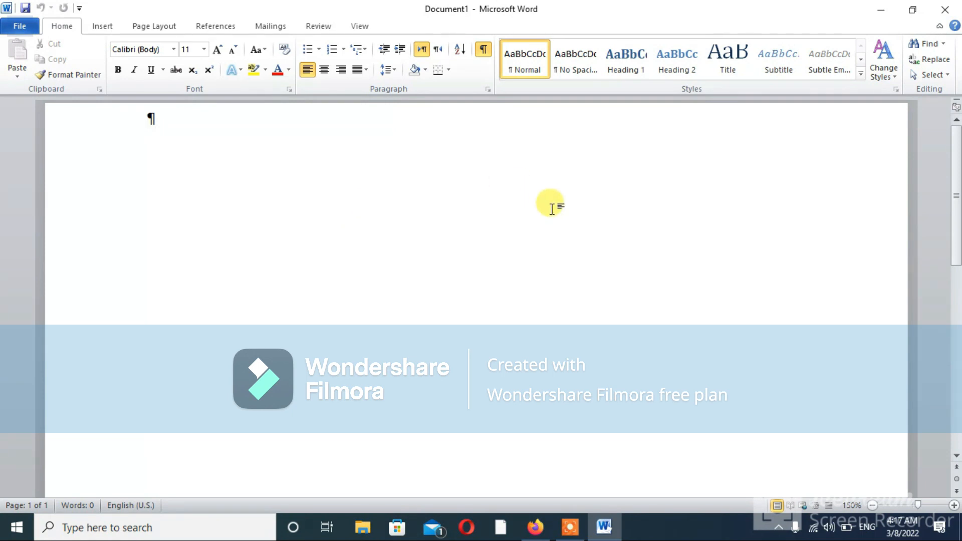
mouse_move(379, 152)
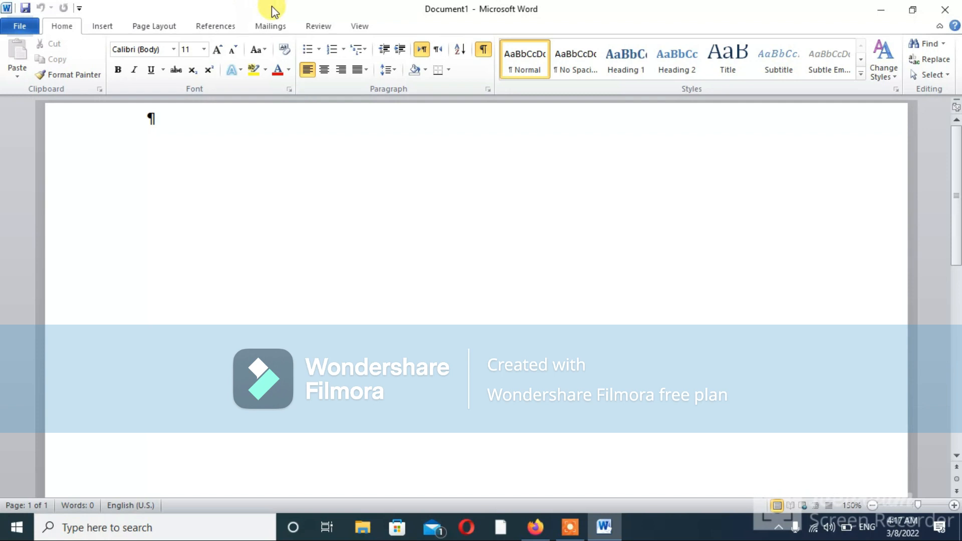
mouse_move(188, 41)
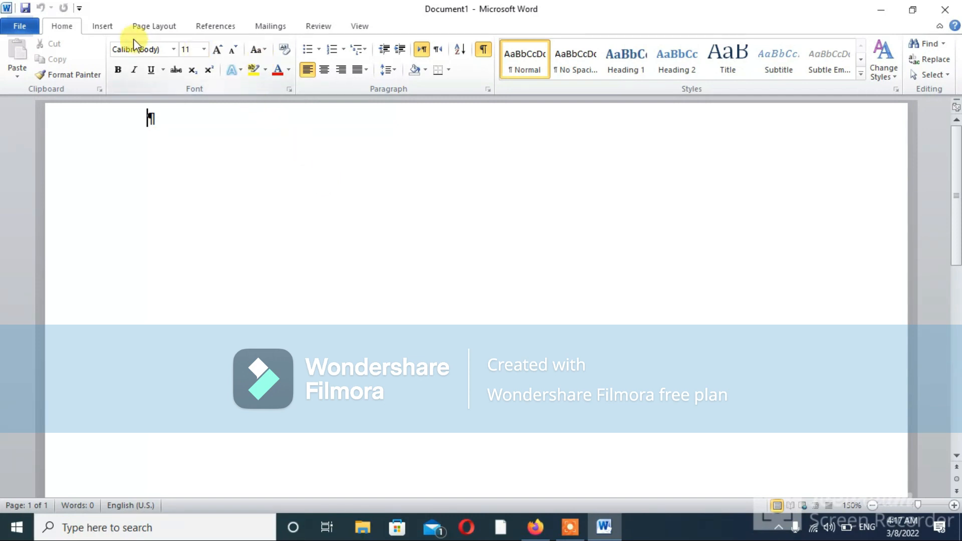
mouse_move(101, 26)
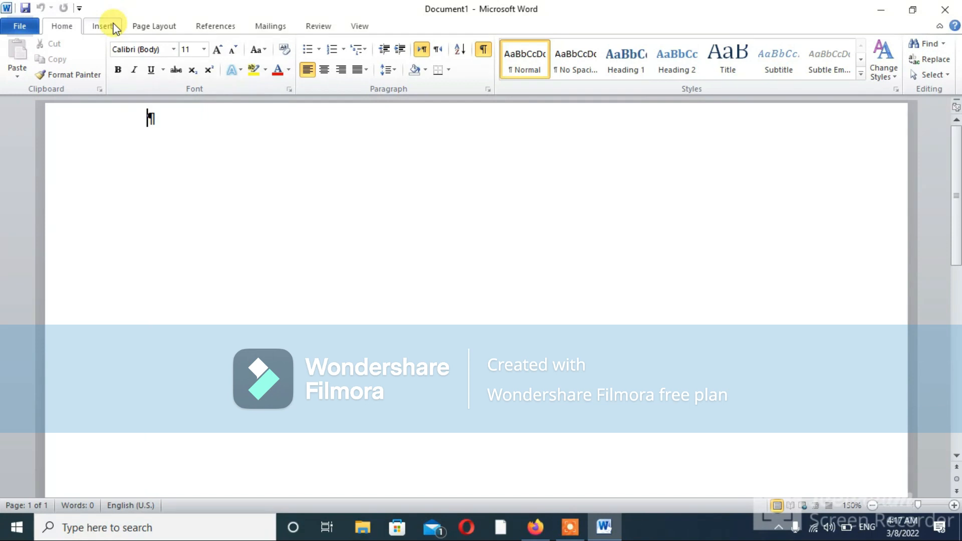
- Tour the Insert, Page Layout, References, Mailings, Review and View ribbon tabs
left_click(102, 26)
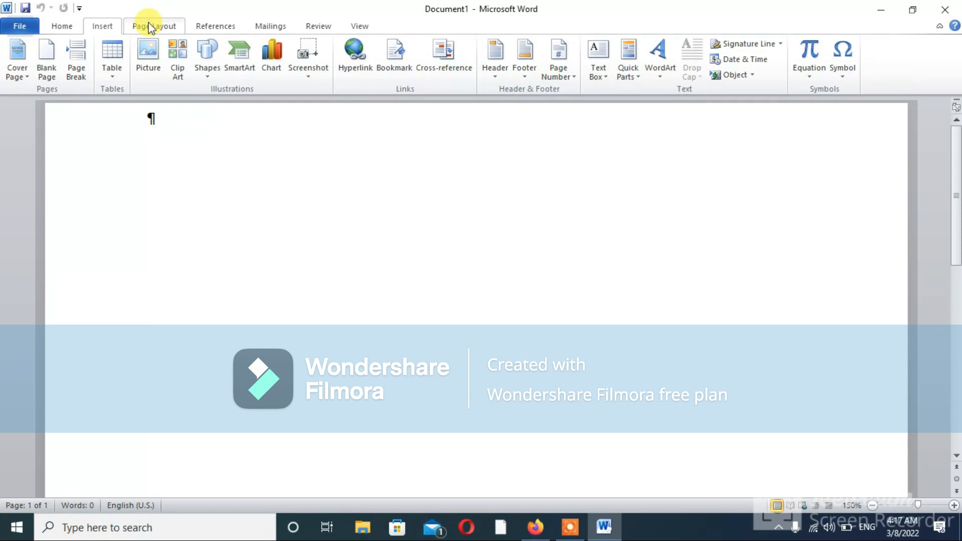
left_click(153, 26)
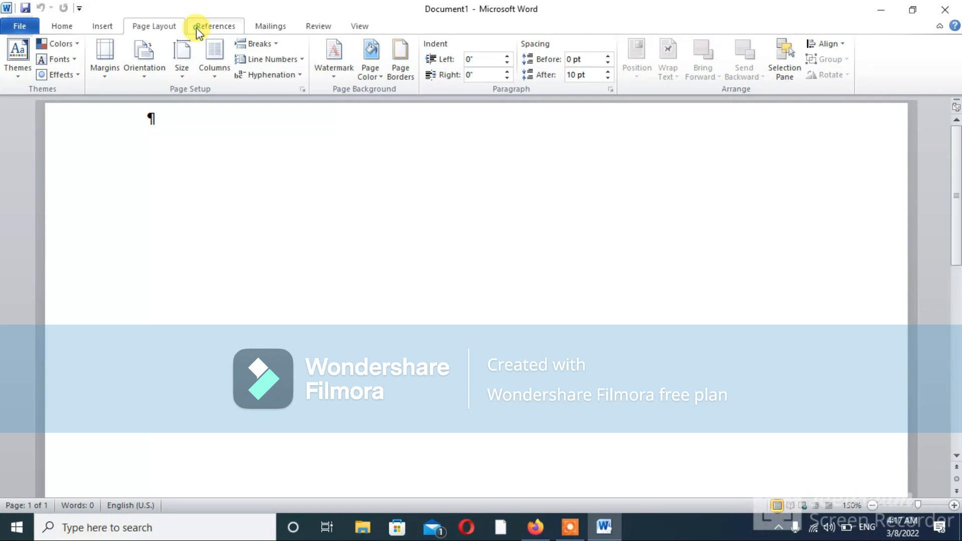
left_click(215, 26)
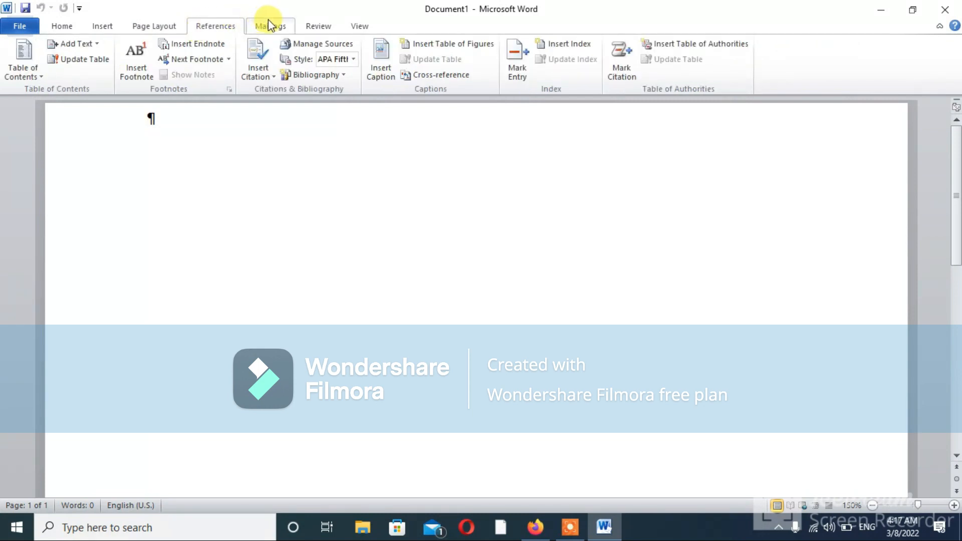
left_click(271, 26)
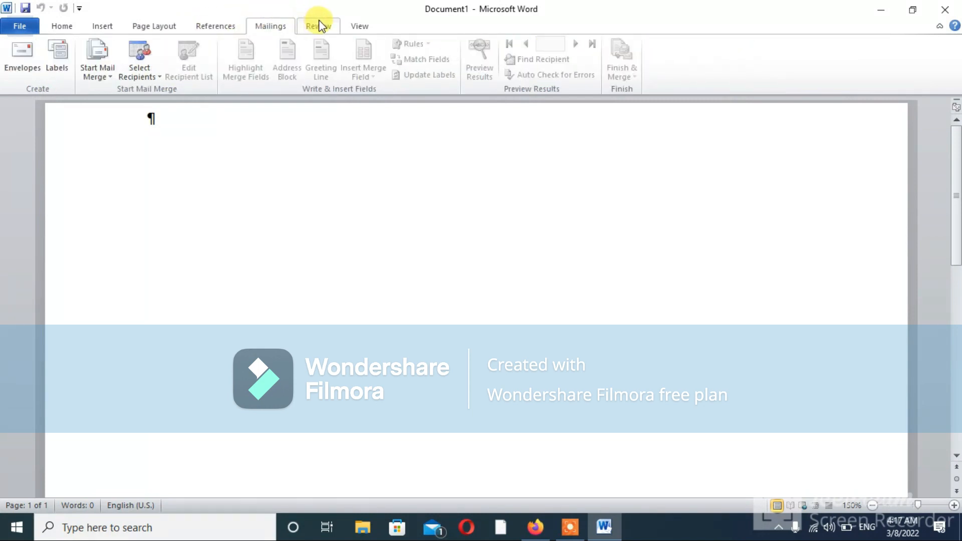
left_click(317, 26)
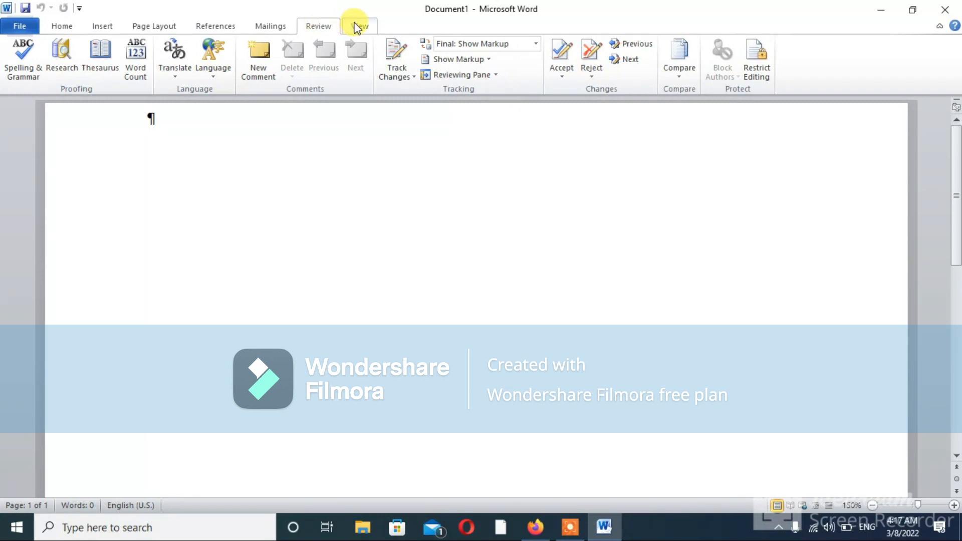
left_click(360, 26)
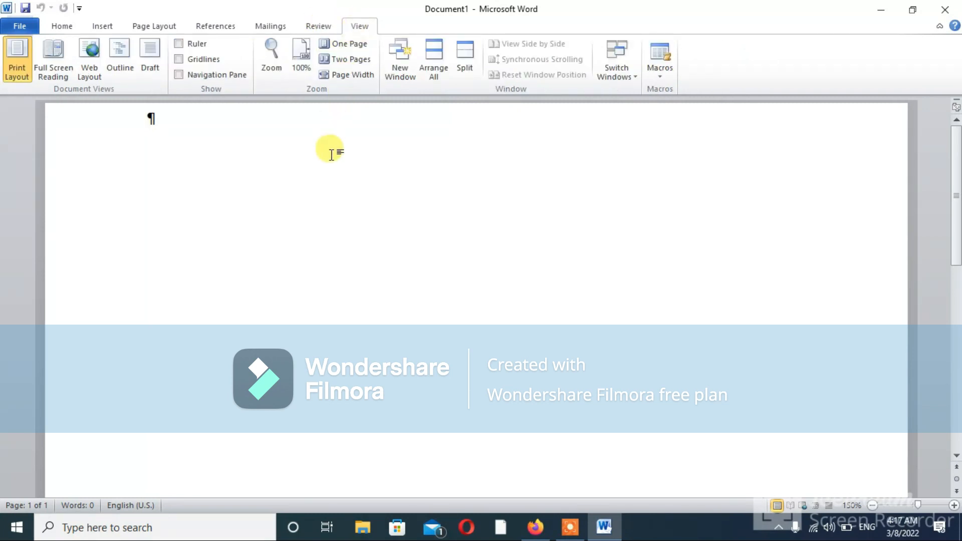
mouse_move(515, 174)
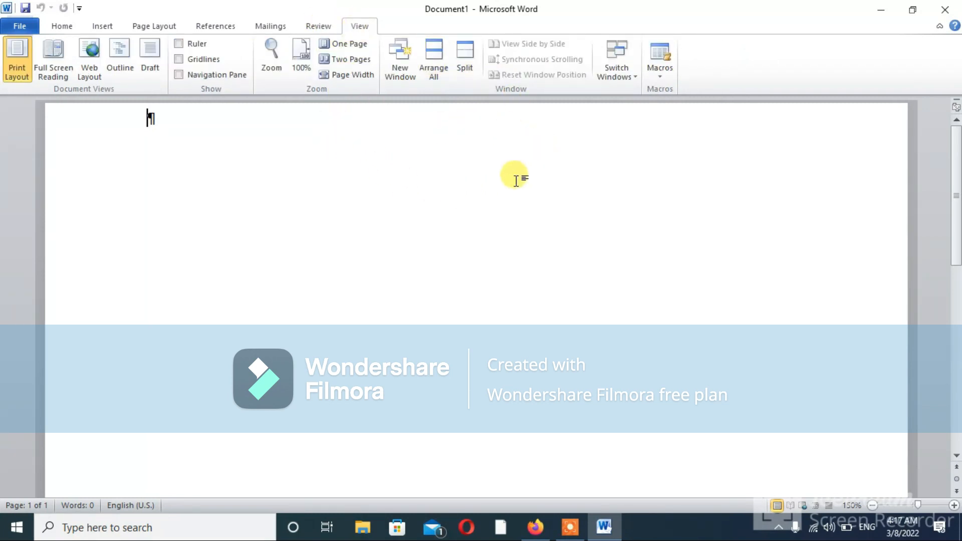
mouse_move(518, 250)
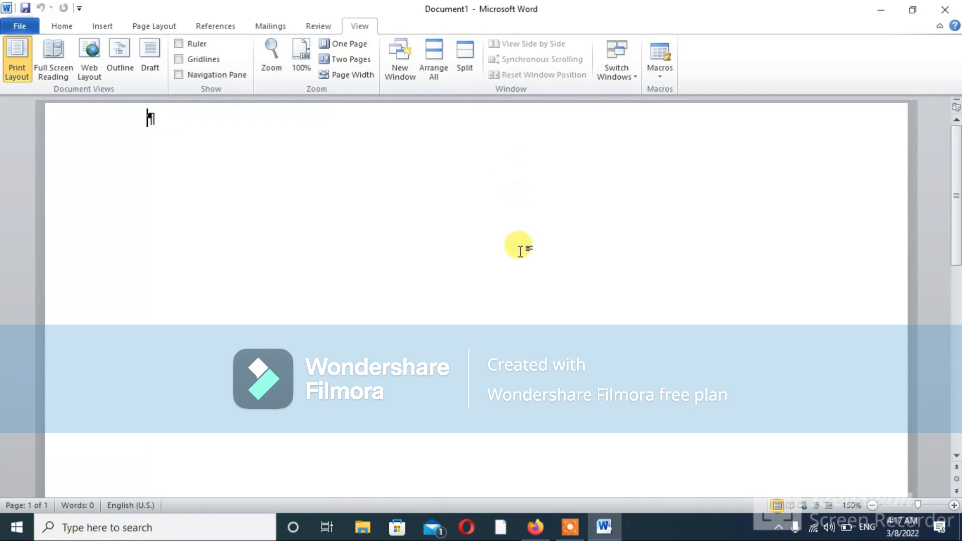
mouse_move(248, 153)
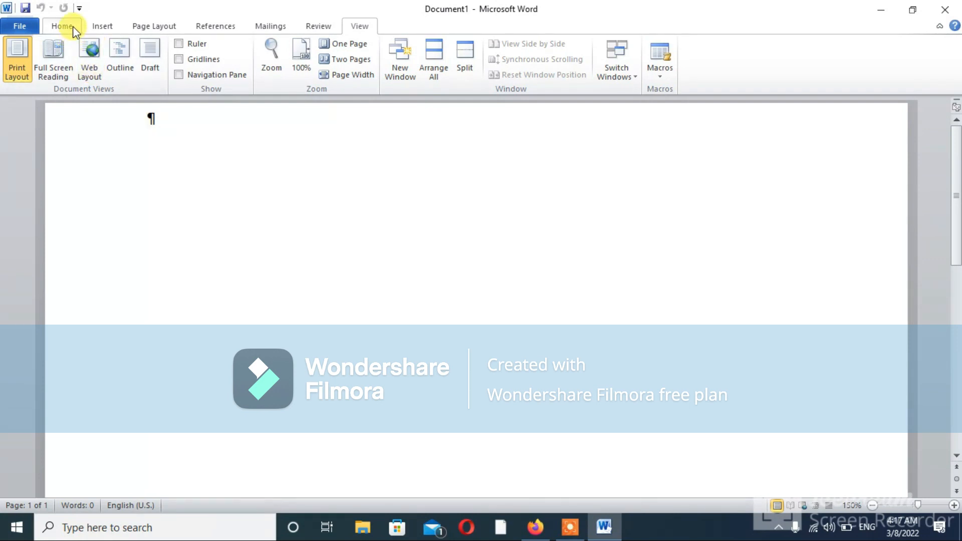
- Return to the Home tab showing font, paragraph and style commands
left_click(63, 26)
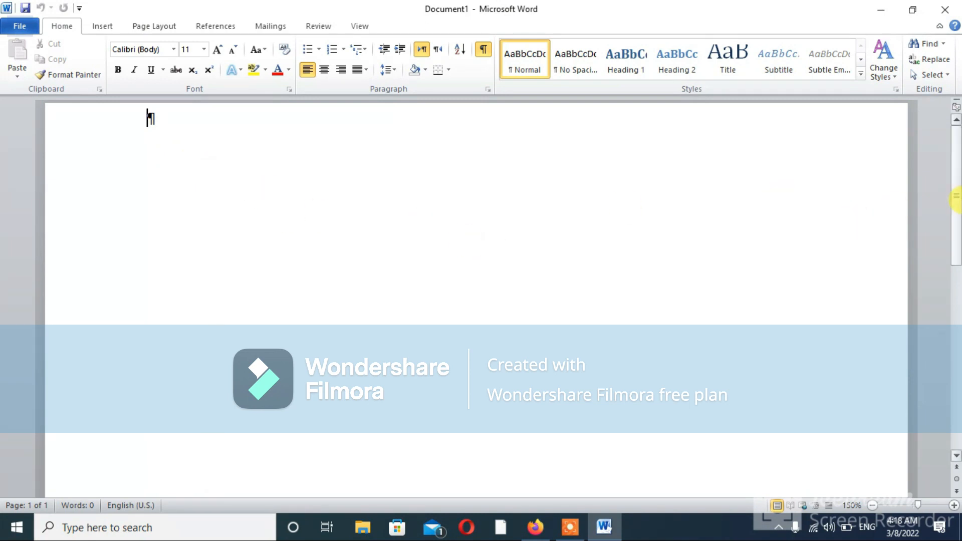
scroll("down", 3)
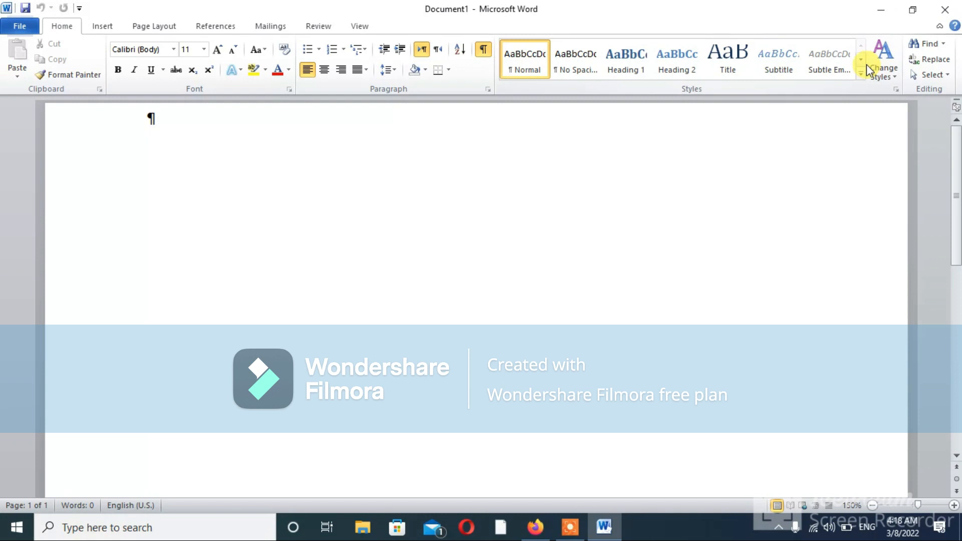
left_click(861, 61)
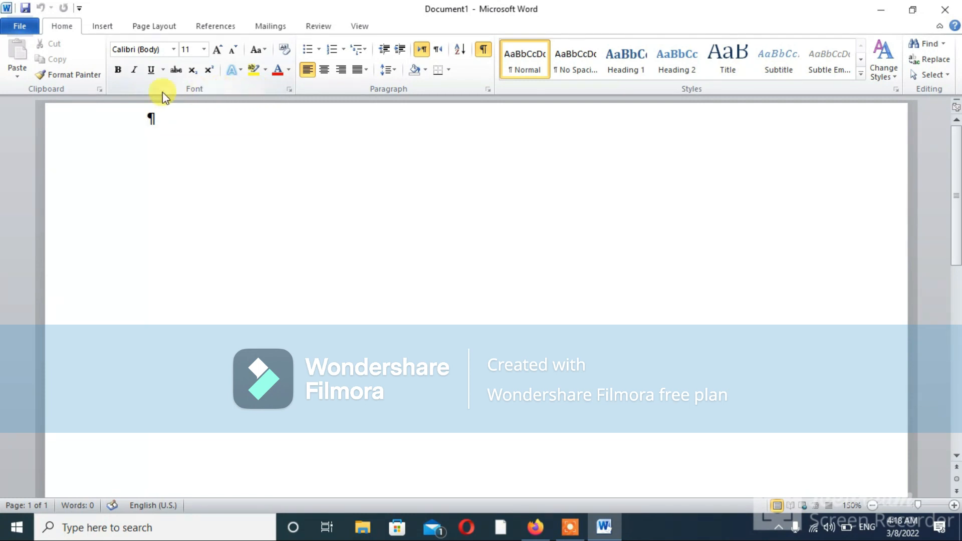
mouse_move(130, 136)
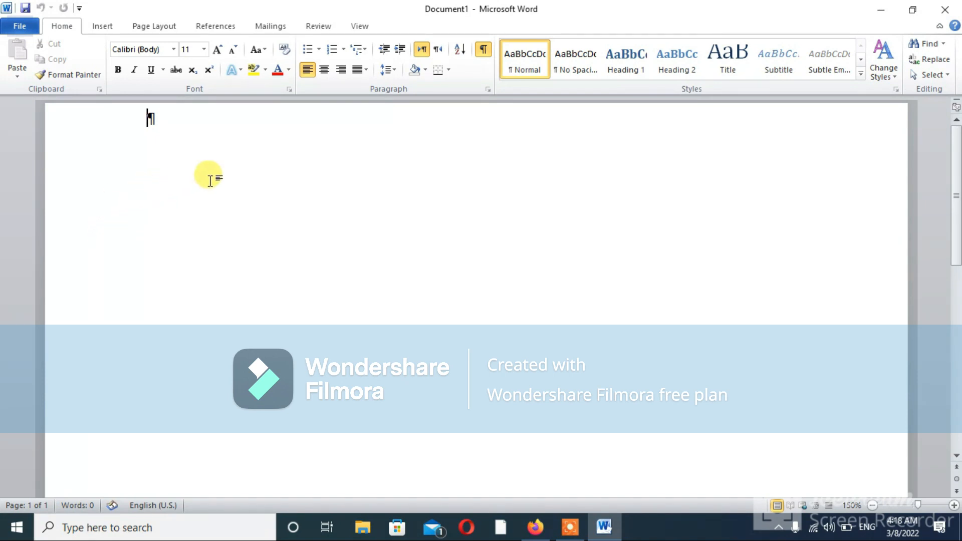
mouse_move(250, 174)
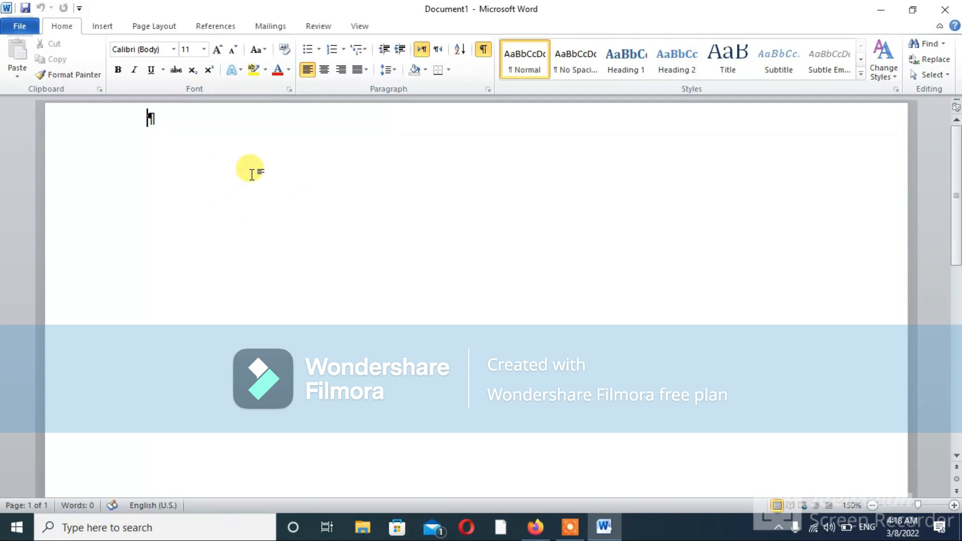
mouse_move(235, 185)
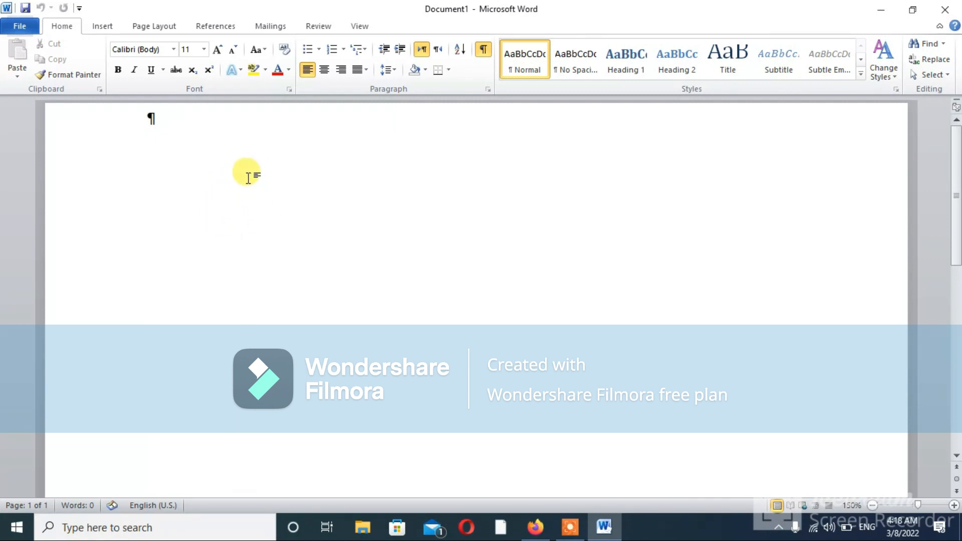
mouse_move(306, 220)
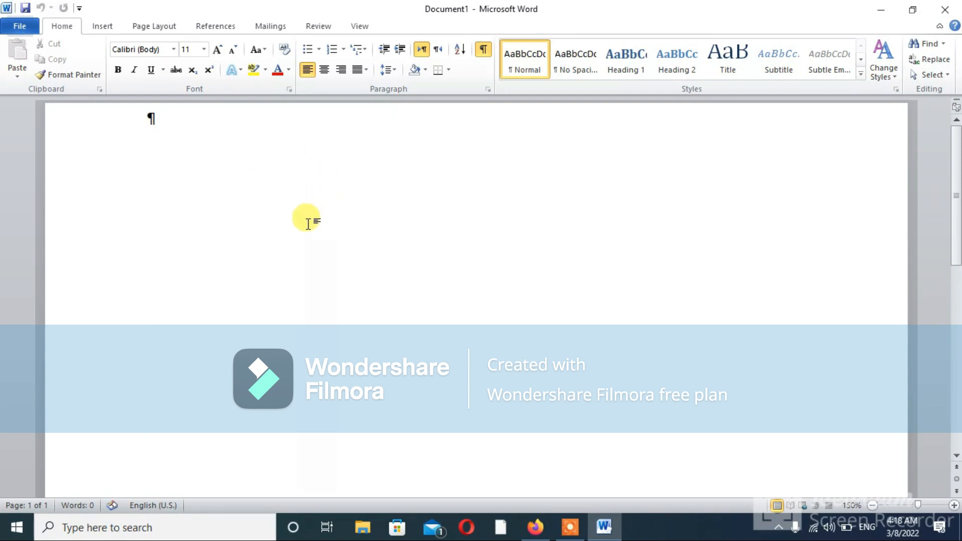
mouse_move(102, 26)
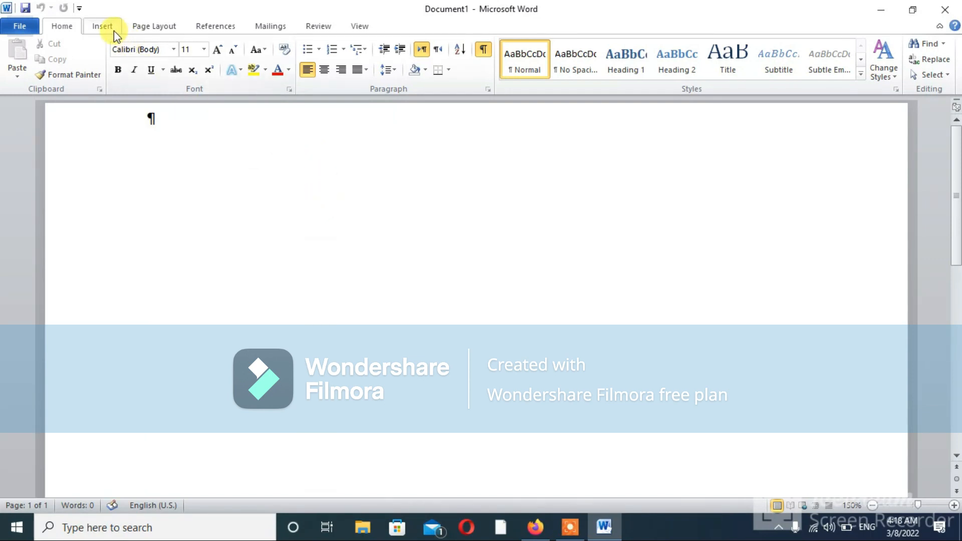
left_click(102, 26)
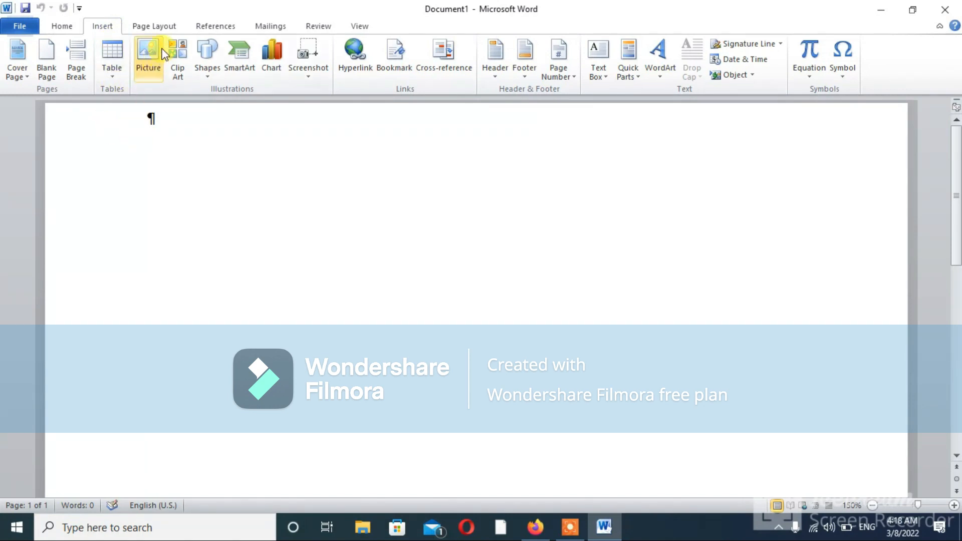
left_click(153, 27)
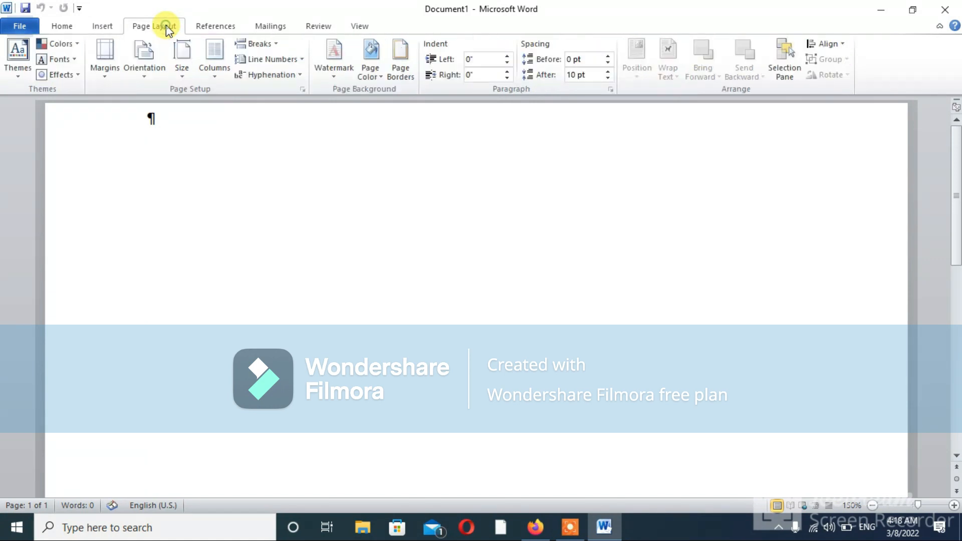
left_click(216, 26)
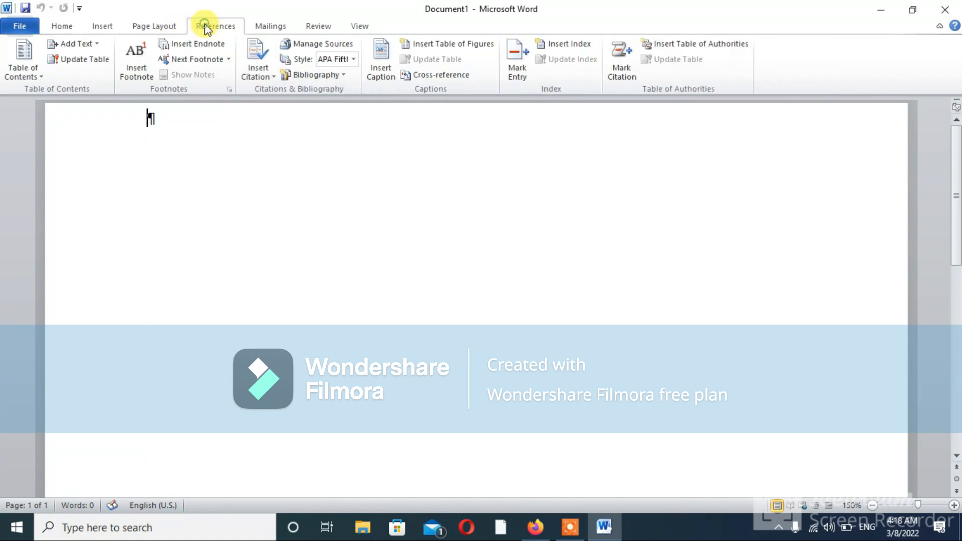
left_click(269, 26)
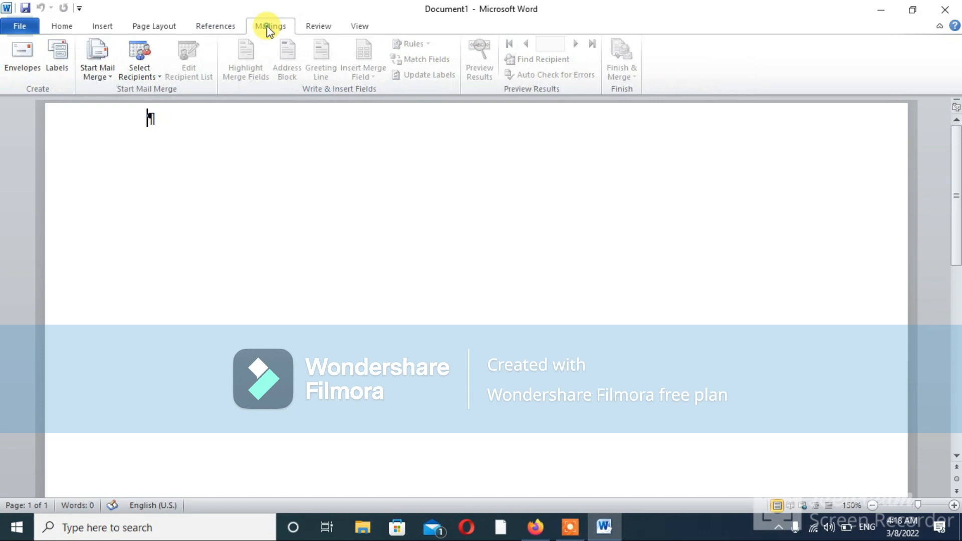
left_click(318, 27)
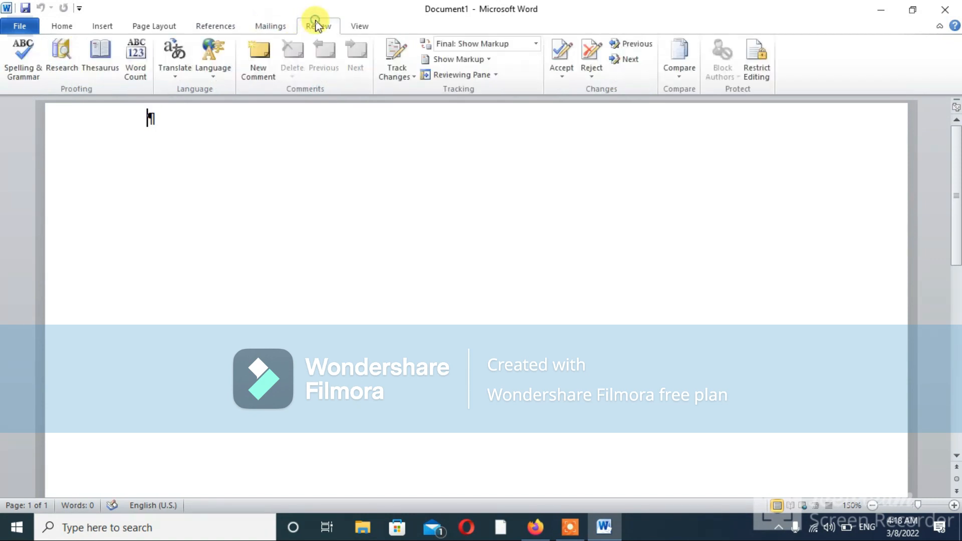
left_click(360, 26)
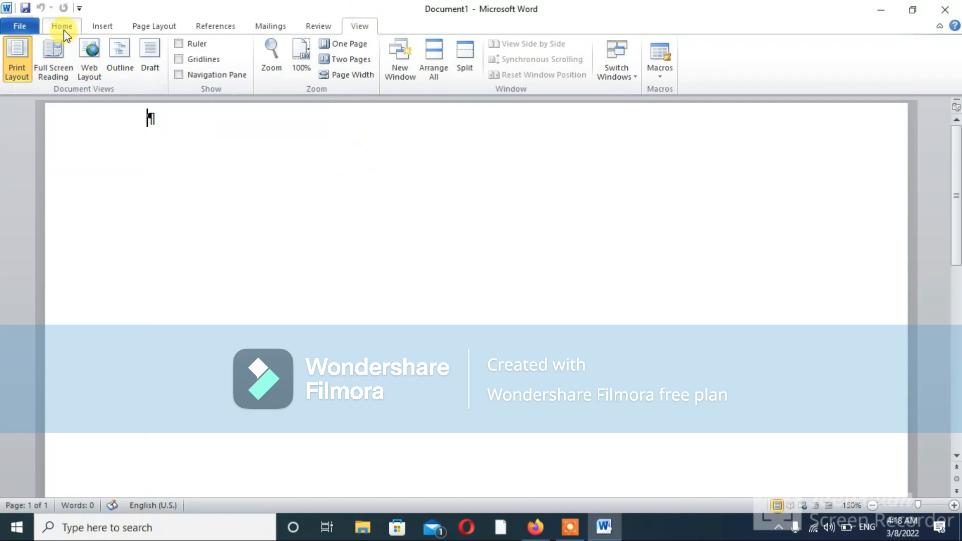
left_click(61, 26)
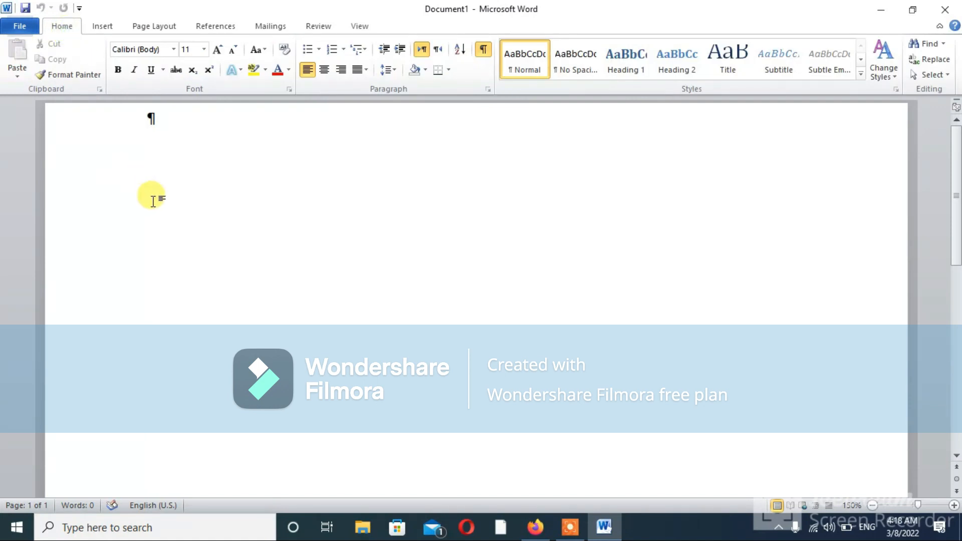
- Type the closing line 'Lets meet on next video till than take care by bye' in Document1
type("4")
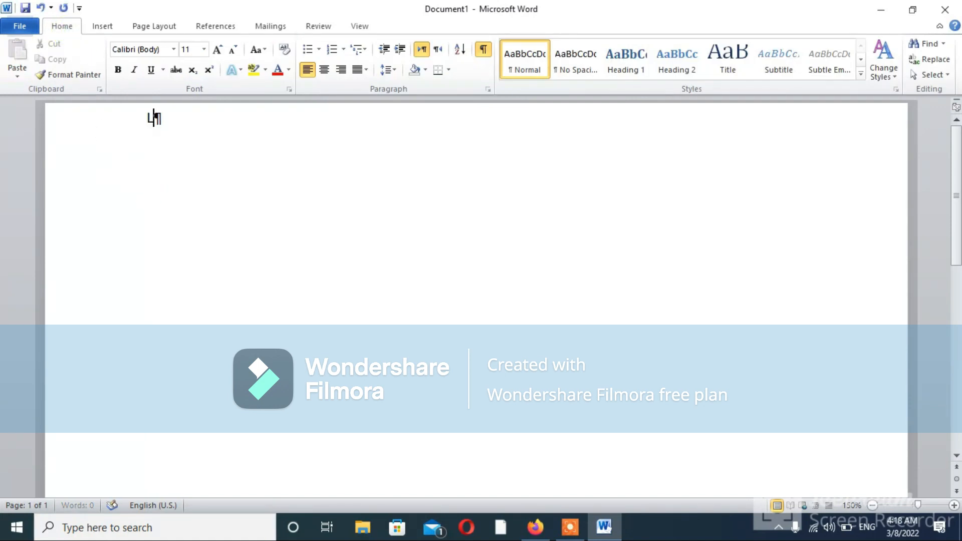
type("ets meet o")
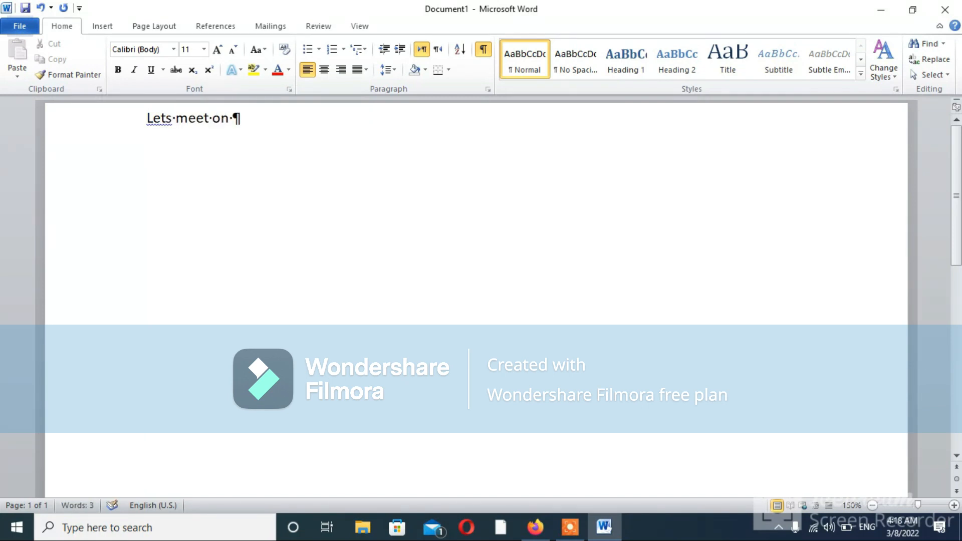
type("next video")
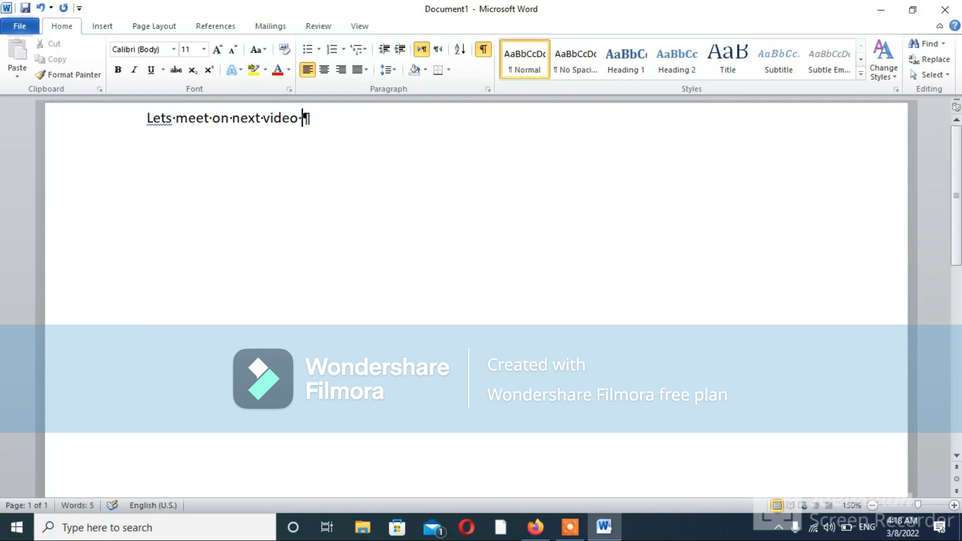
type("t")
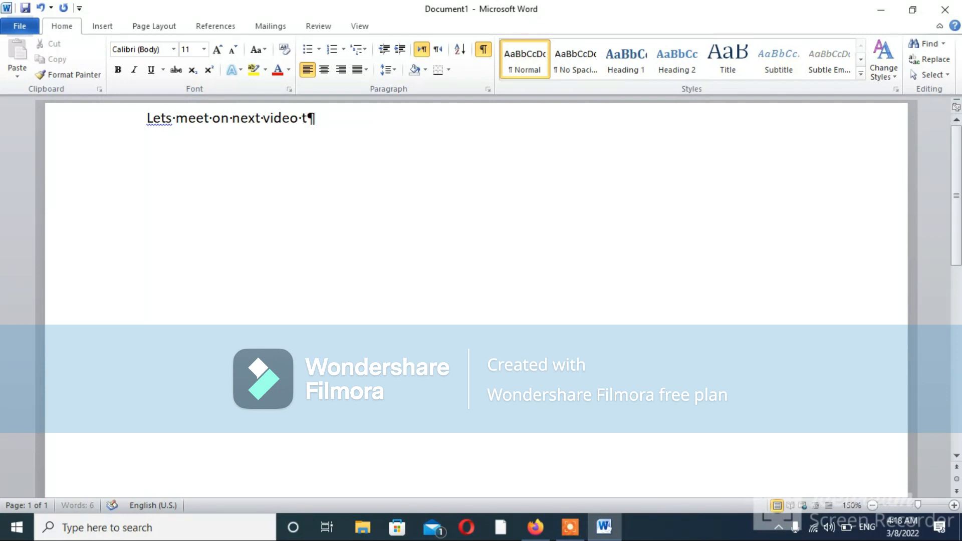
type("ill")
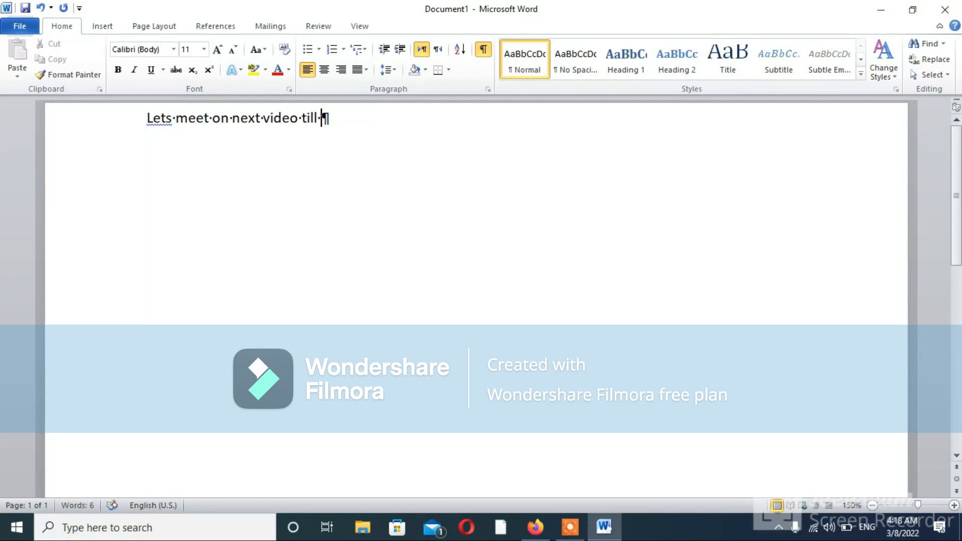
type("than")
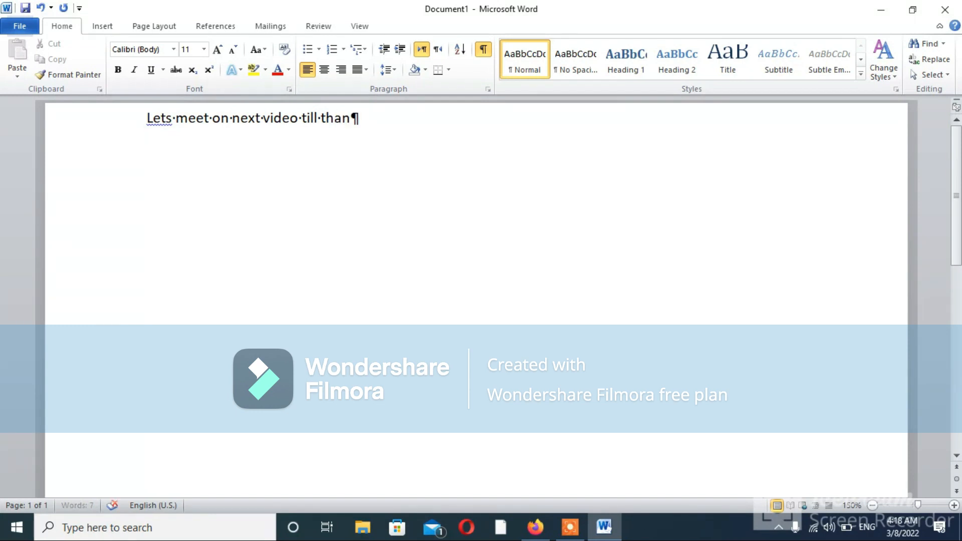
type("take")
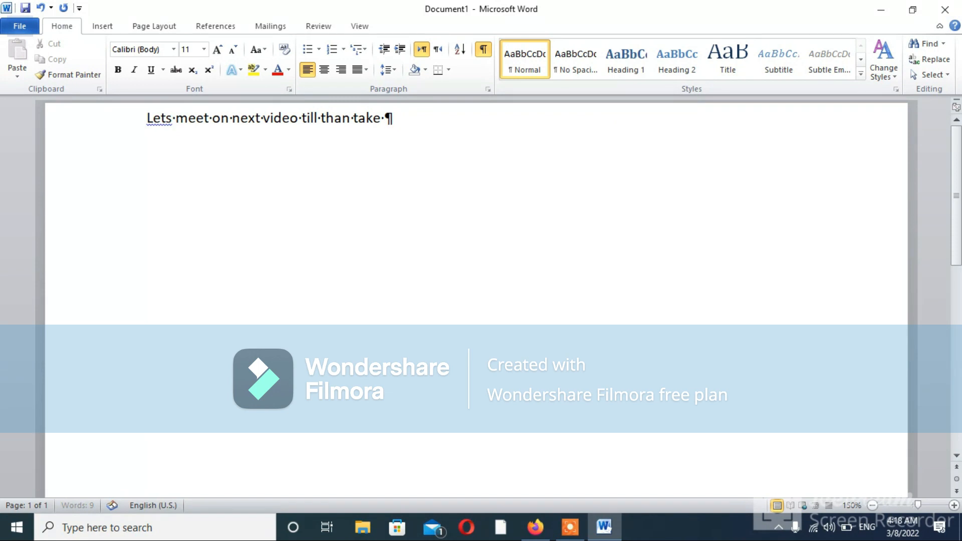
type("care")
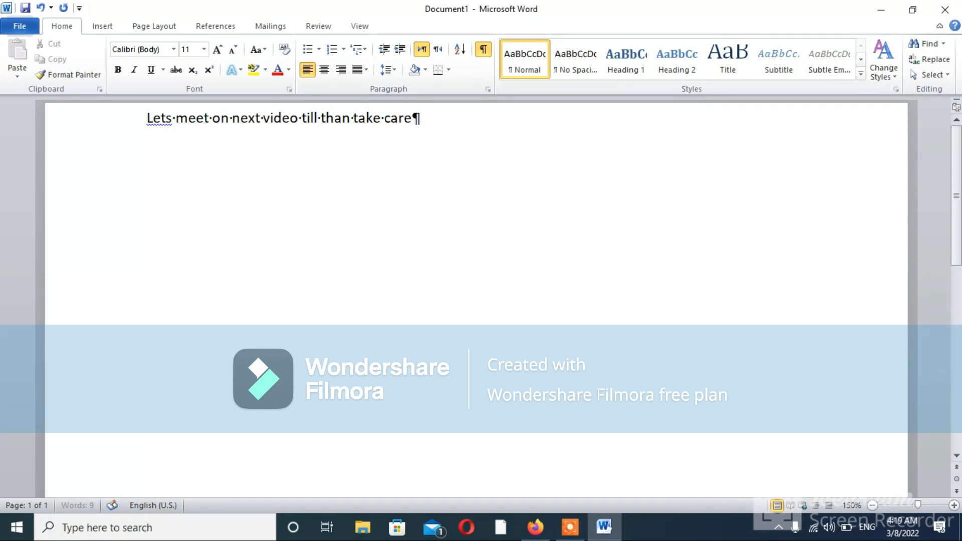
type("by")
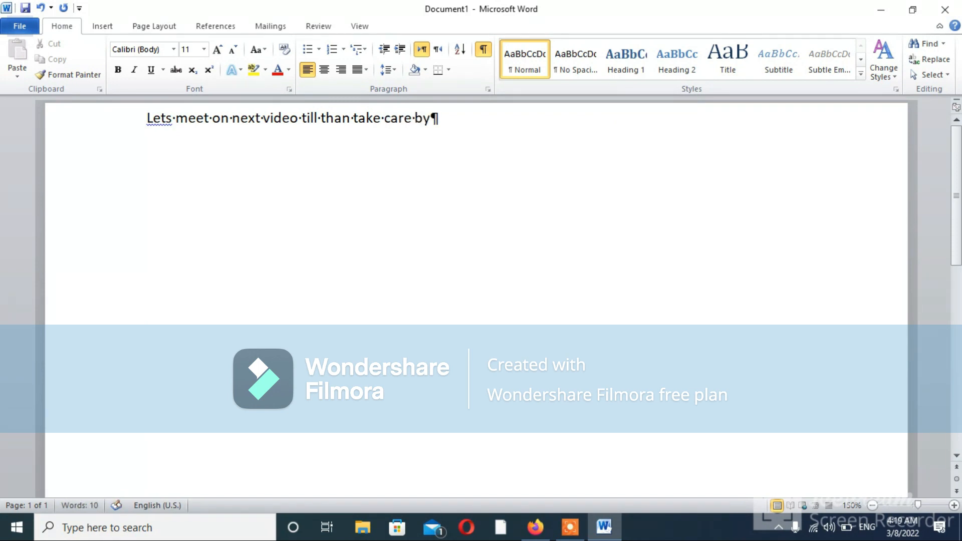
type("bye")
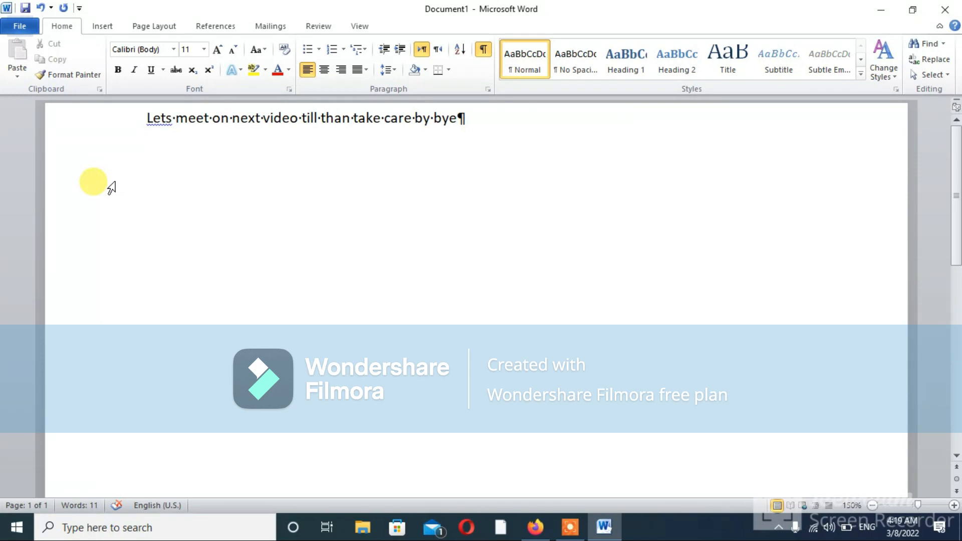
mouse_move(316, 309)
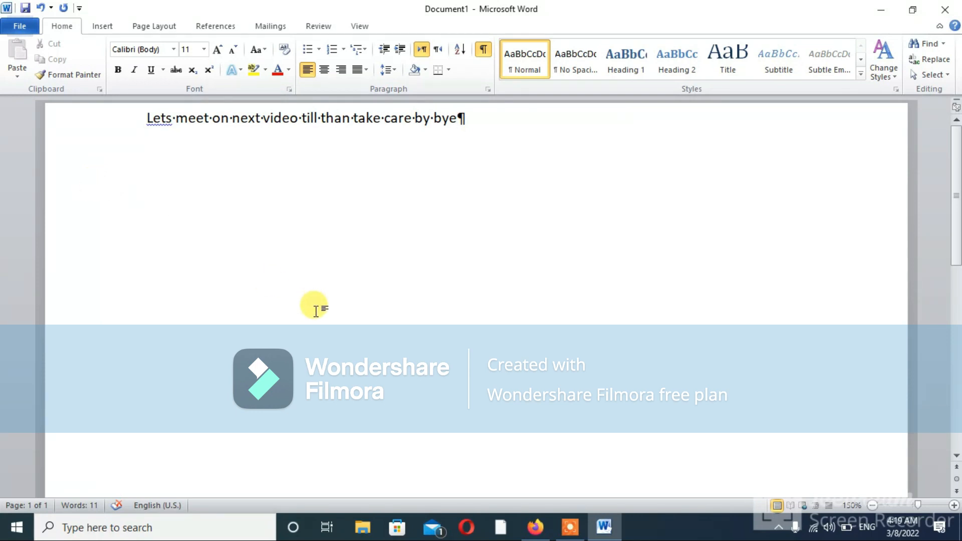
mouse_move(570, 526)
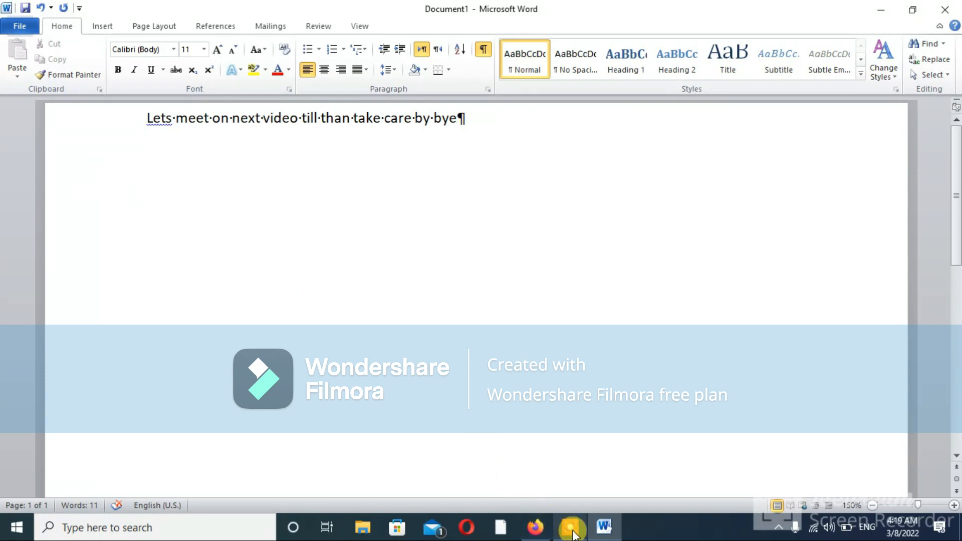
- Bring up the Filmora screen recorder's control bar showing elapsed time
left_click(570, 528)
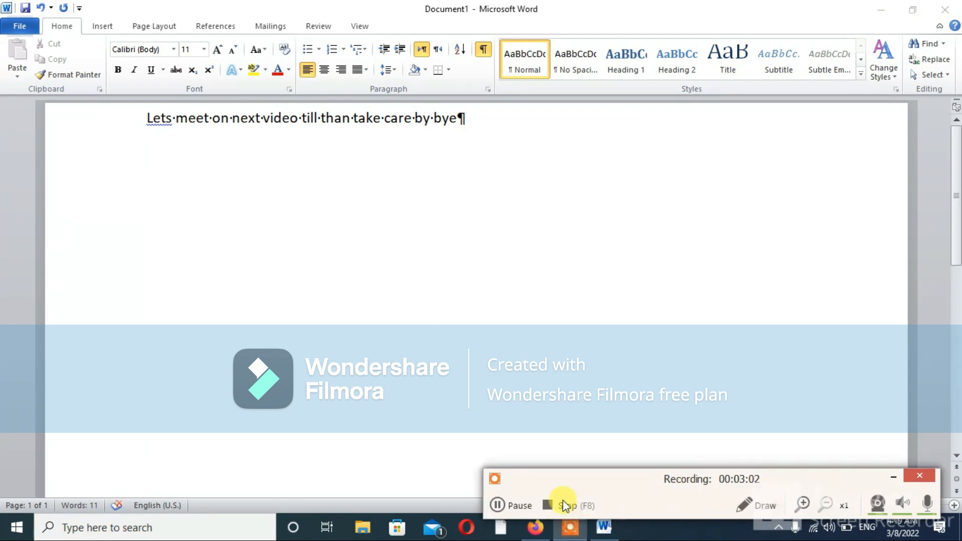